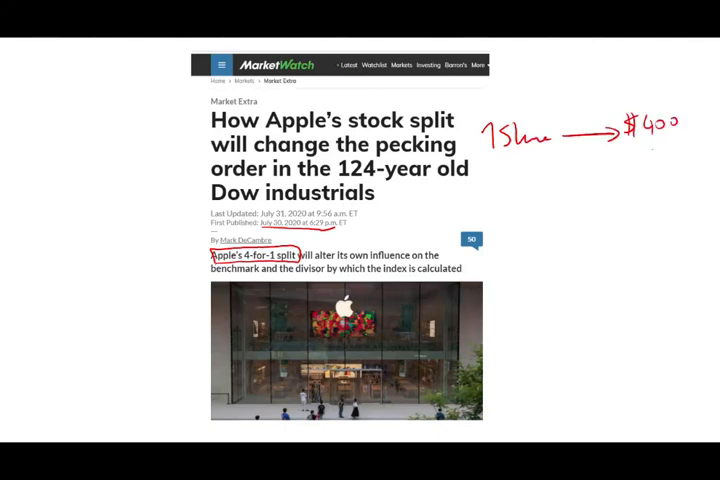
Handwrite '1 share → $400' and '4 shares → $100' beside the Apple article, linked with arrows
{"action": "type", "text": "45h"}
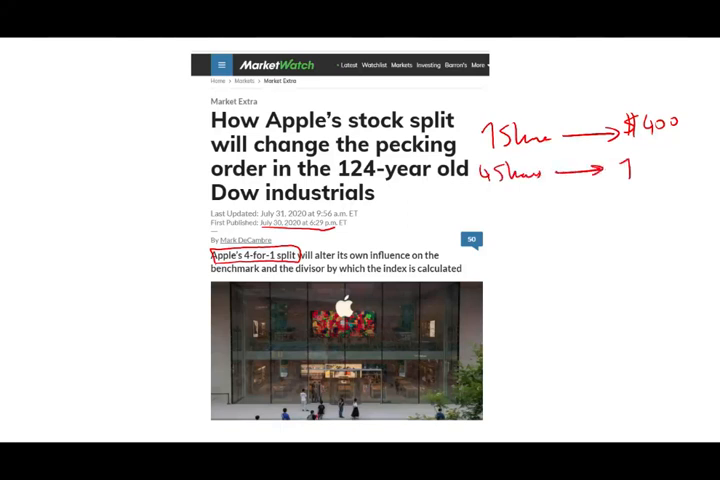
{"action": "type", "text": "$100"}
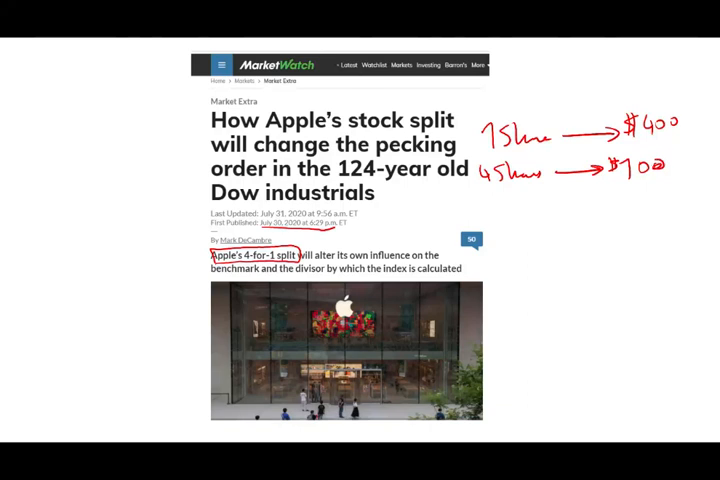
{"action": "left_click_drag", "start_coordinate": [460, 143], "coordinate": [478, 143]}
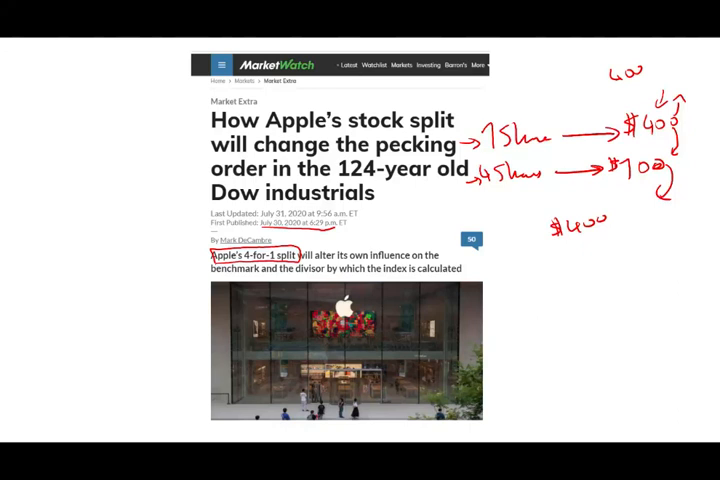
Scroll down to the Dow companies' last-price table and its column chart
{"action": "scroll", "scroll_direction": "down", "scroll_amount": 3}
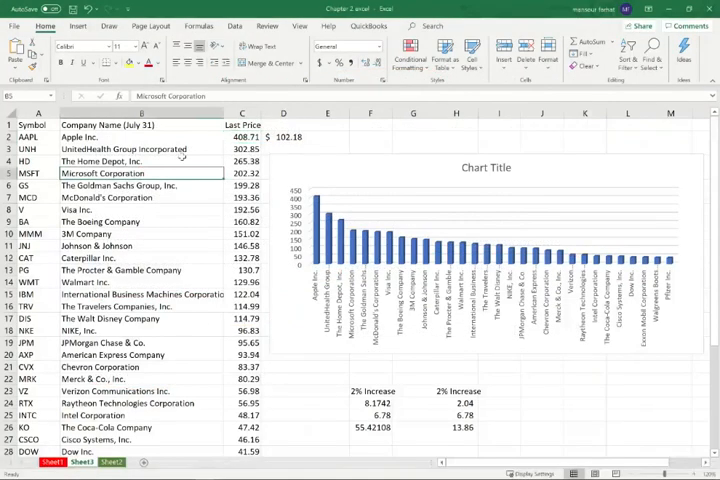
Select Apple Inc. in cell B2 and switch to the red pen for inking
{"action": "left_click", "coordinate": [140, 124]}
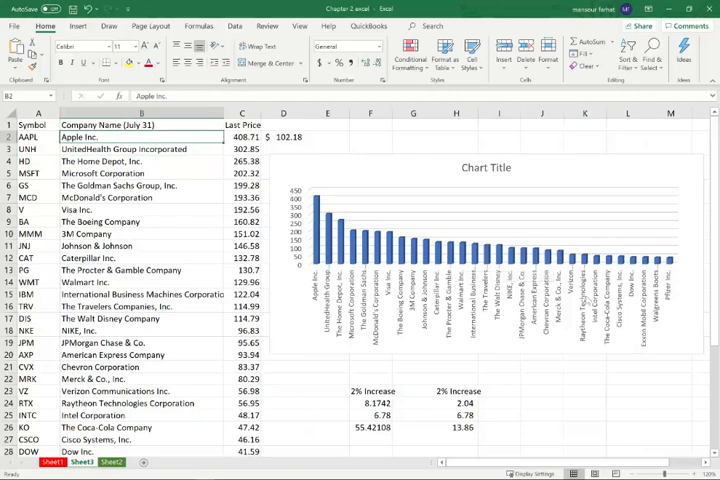
{"action": "left_click", "coordinate": [242, 136]}
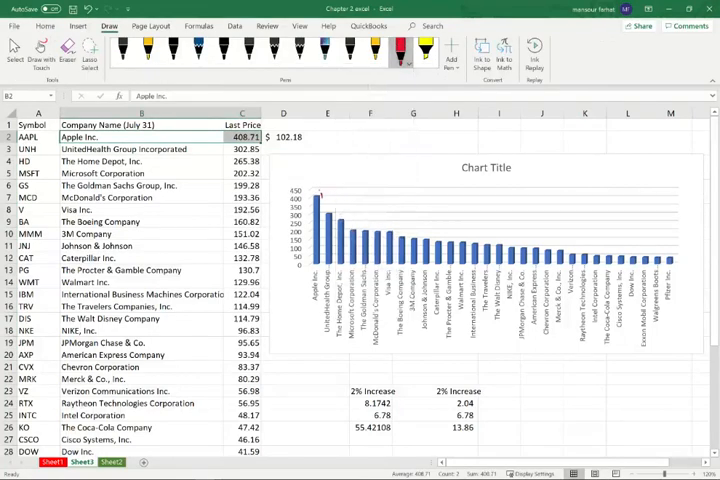
Bring rows 33–39 into view and briefly ink beside the 3836.06 sum figure
{"action": "left_click_drag", "start_coordinate": [315, 188], "coordinate": [325, 200]}
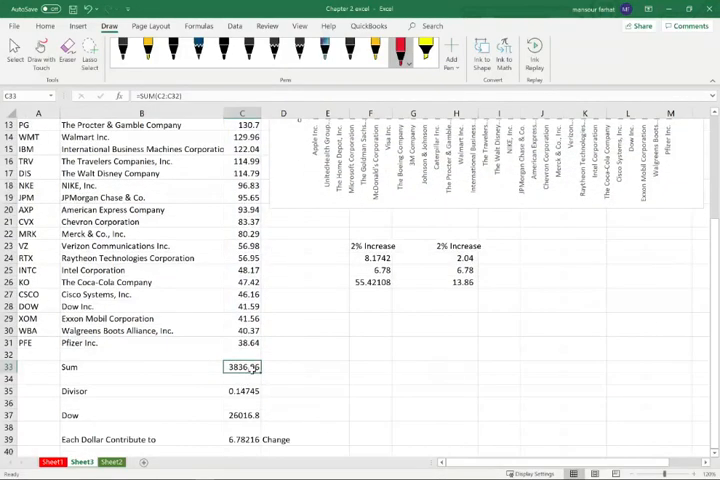
{"action": "left_click_drag", "start_coordinate": [425, 360], "coordinate": [470, 370]}
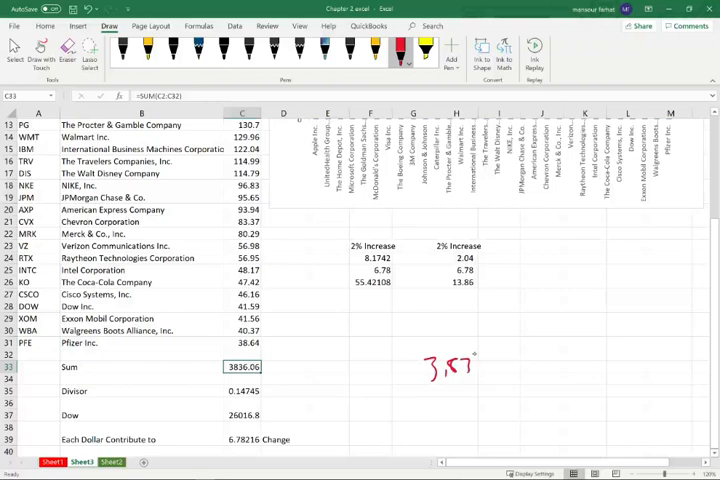
{"action": "left_click_drag", "start_coordinate": [440, 385], "coordinate": [480, 405]}
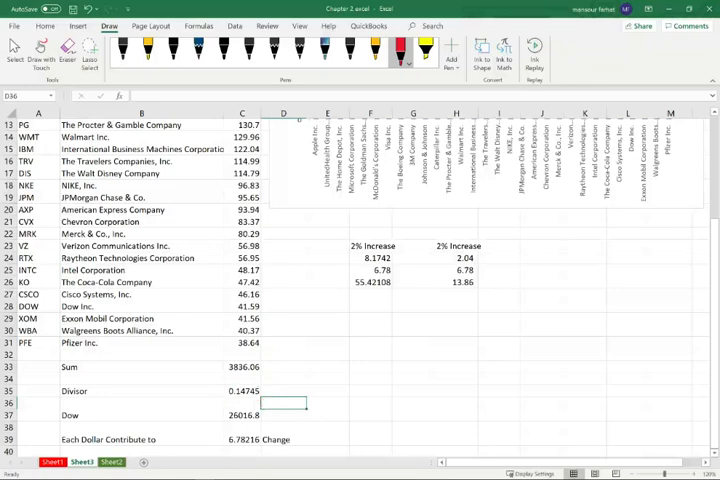
Circle the Dow value 26016.8, check the =C33/C35 formula, and label 6.78216 'Dow' with an arrow
{"action": "type", "text": "=C33/C35"}
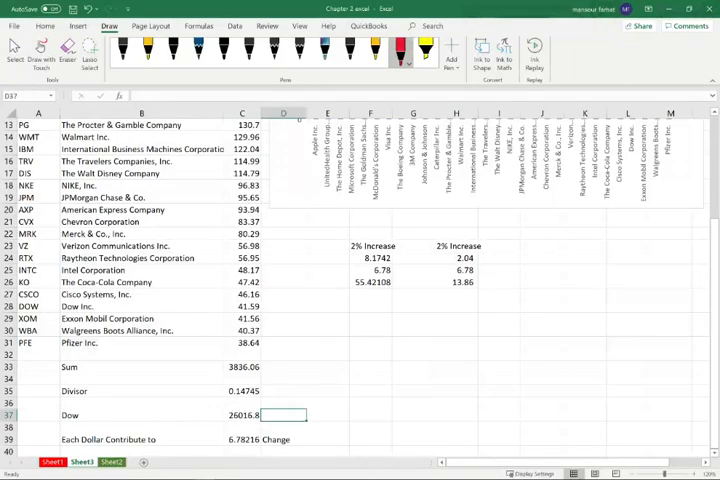
{"action": "left_click_drag", "start_coordinate": [225, 405], "coordinate": [260, 425]}
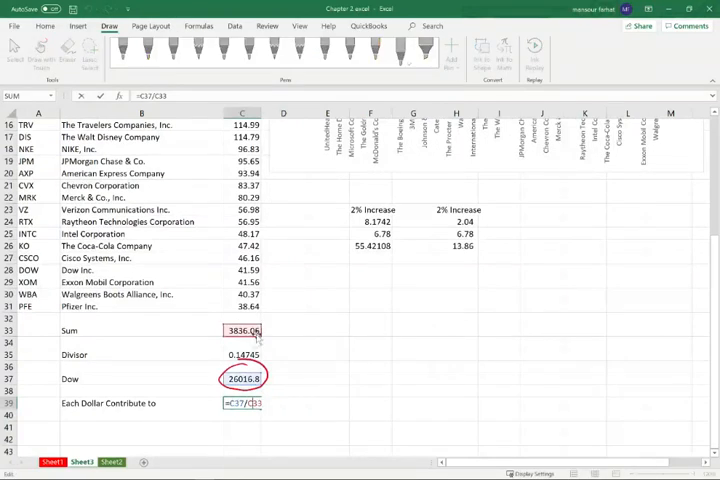
{"action": "key", "text": "enter"}
{"action": "type", "text": "Change"}
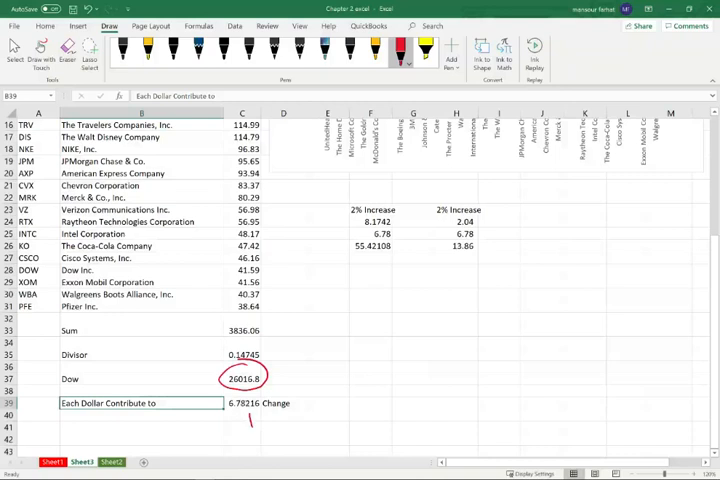
{"action": "left_click_drag", "start_coordinate": [300, 390], "coordinate": [345, 400]}
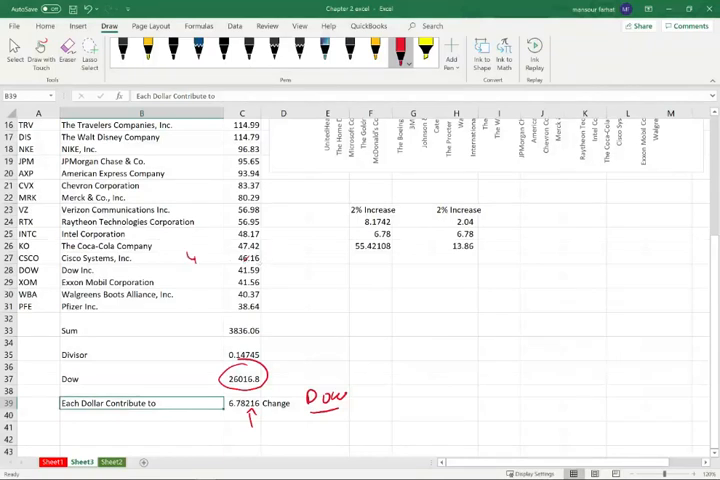
{"action": "left_click_drag", "start_coordinate": [195, 255], "coordinate": [230, 250]}
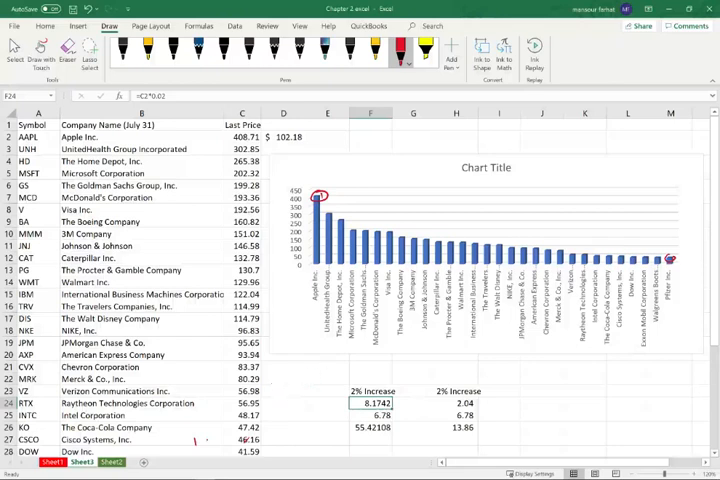
Ink '408.71 × .02' by the 2% increase, circle 102.18 as 'new price', and label arrows 'Dow'
{"action": "left_click_drag", "start_coordinate": [280, 385], "coordinate": [330, 395]}
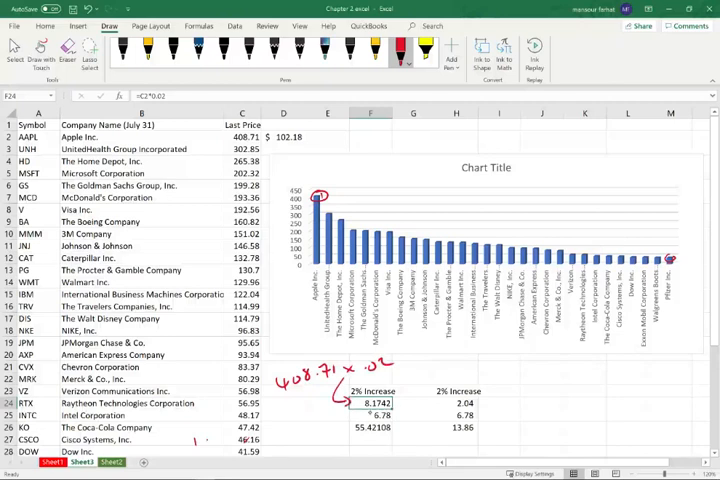
{"action": "mouse_move", "coordinate": [410, 445]}
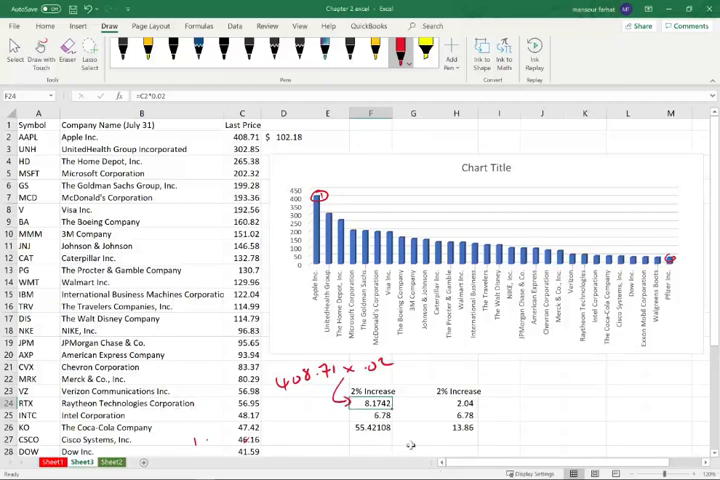
{"action": "left_click", "coordinate": [374, 415]}
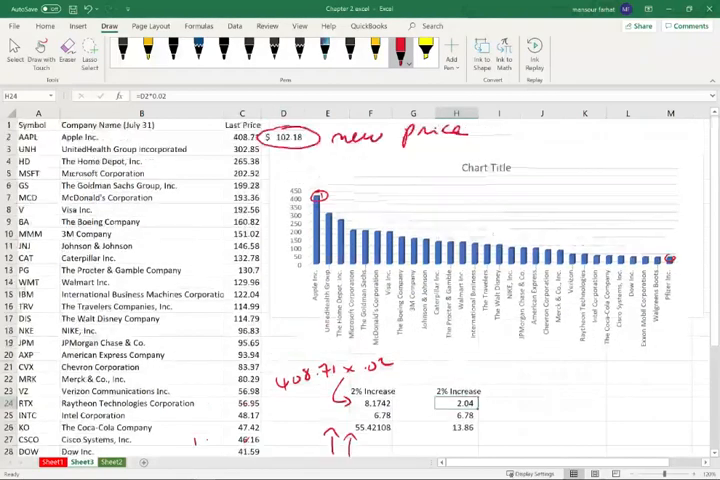
{"action": "left_click_drag", "start_coordinate": [490, 385], "coordinate": [525, 390]}
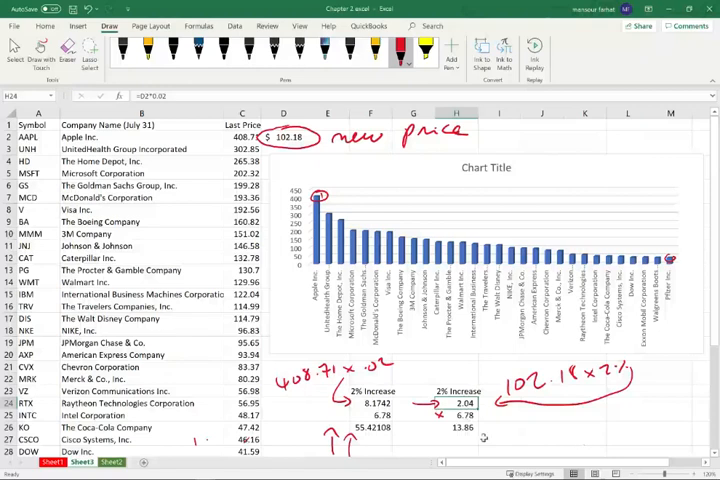
{"action": "scroll", "scroll_direction": "down", "scroll_amount": 3}
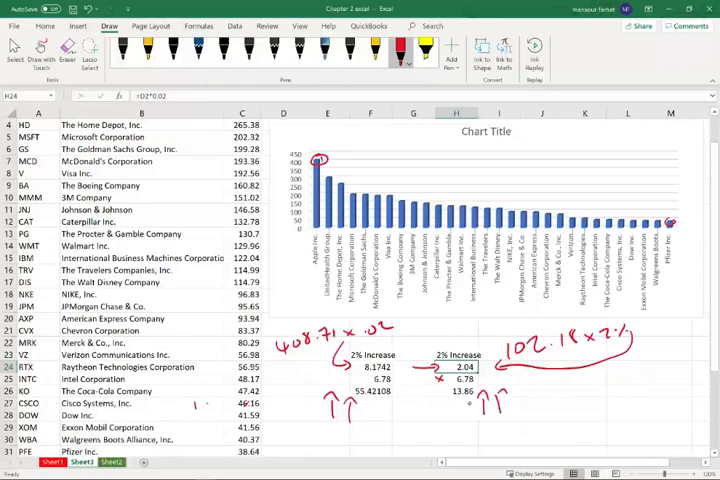
{"action": "left_click_drag", "start_coordinate": [490, 410], "coordinate": [535, 405]}
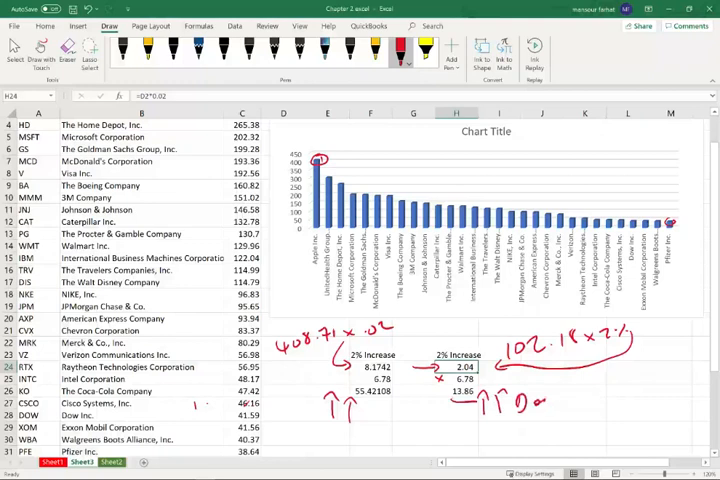